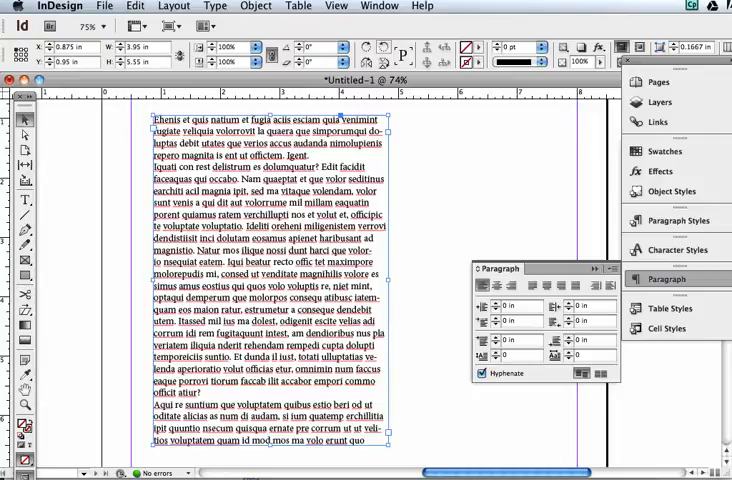
{"action": "left_click", "coordinate": [379, 6]}
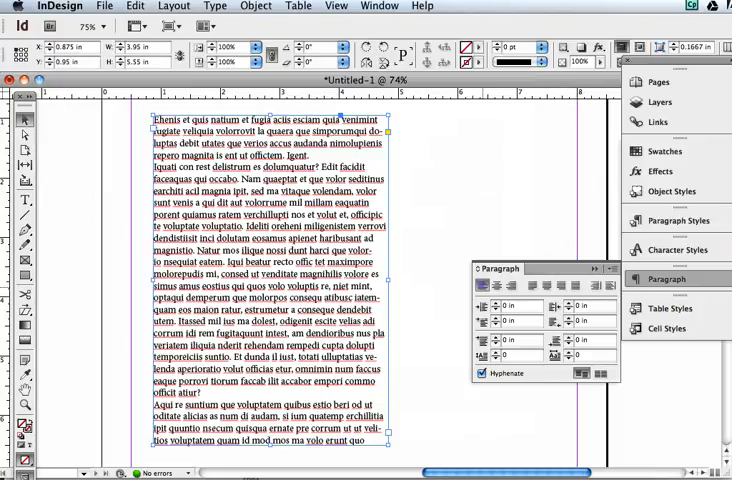
{"action": "left_click", "coordinate": [531, 287]}
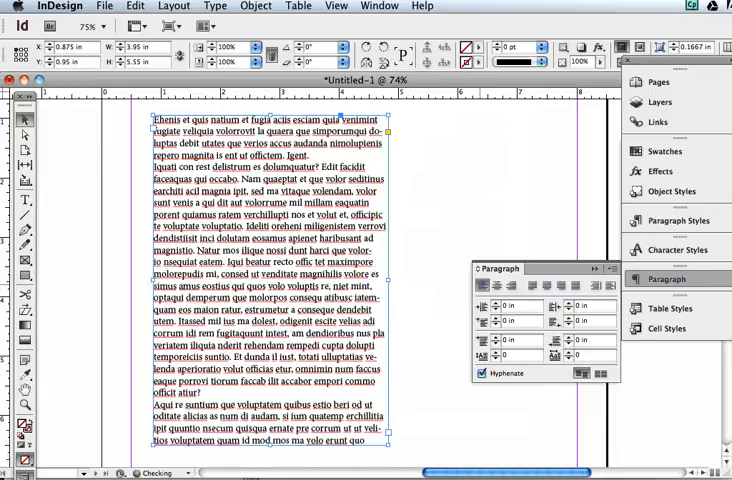
{"action": "mouse_move", "coordinate": [597, 286]}
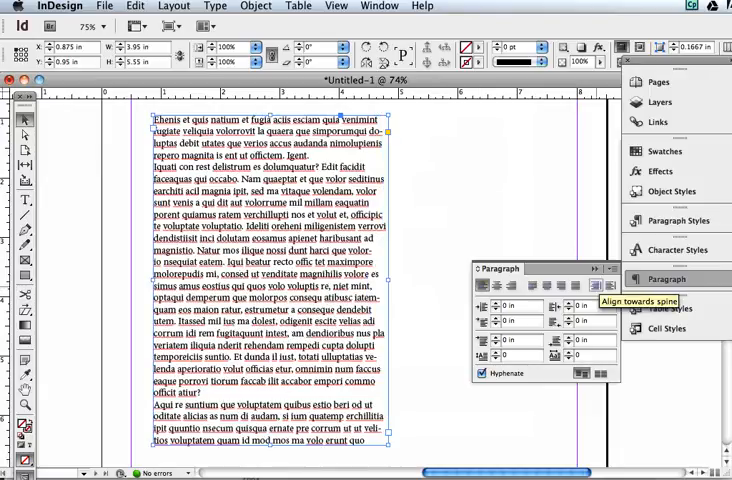